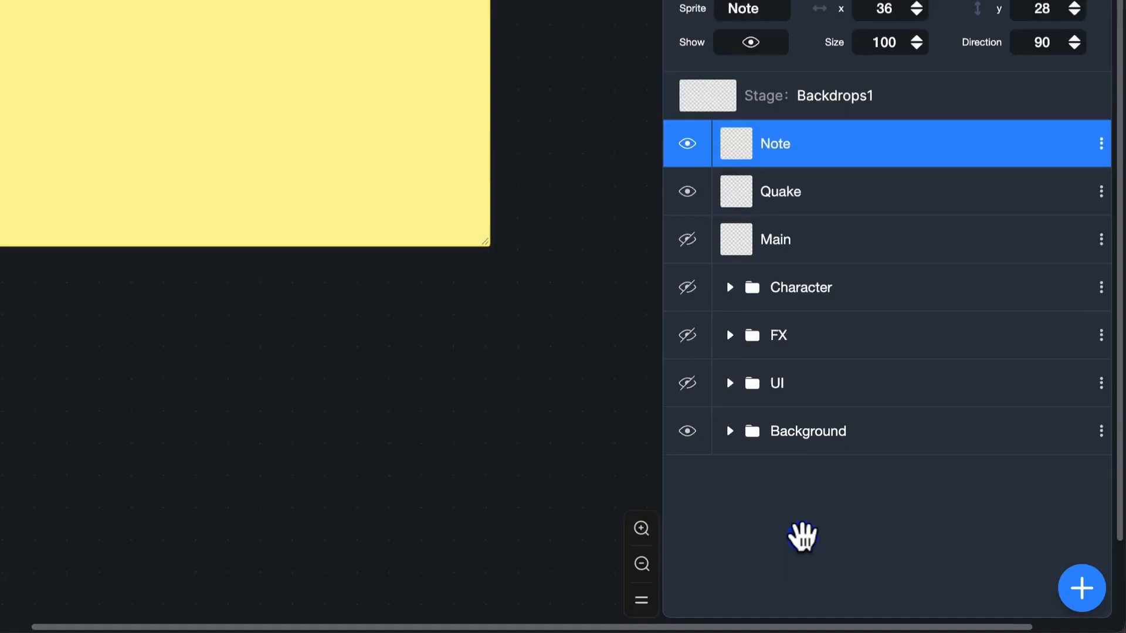
- Expand the Character sprite folder and select the Hero sprite
{"action": "left_click", "coordinate": [728, 287]}
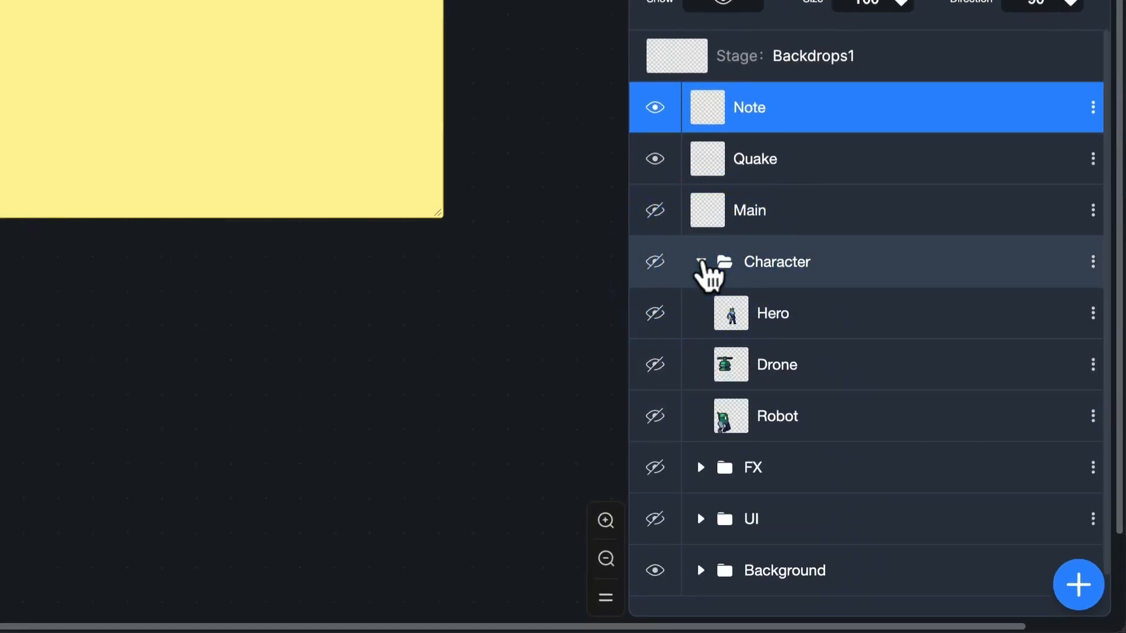
{"action": "left_click", "coordinate": [700, 261]}
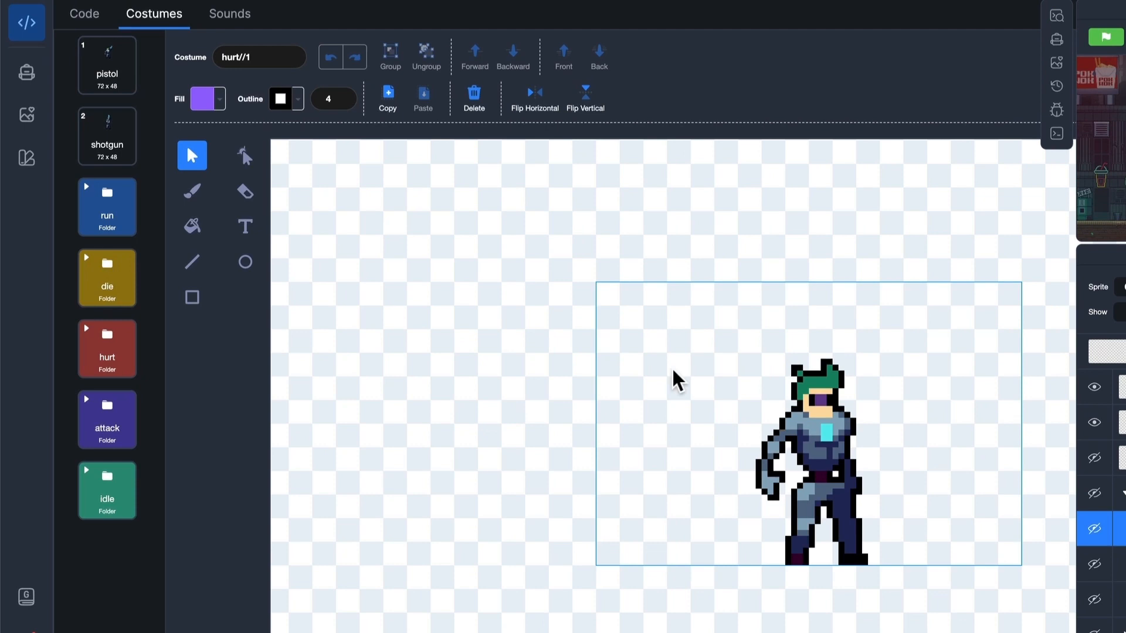
- Expand Hero's run costume folder and browse its animation frames, including frame 2
{"action": "left_click", "coordinate": [106, 205]}
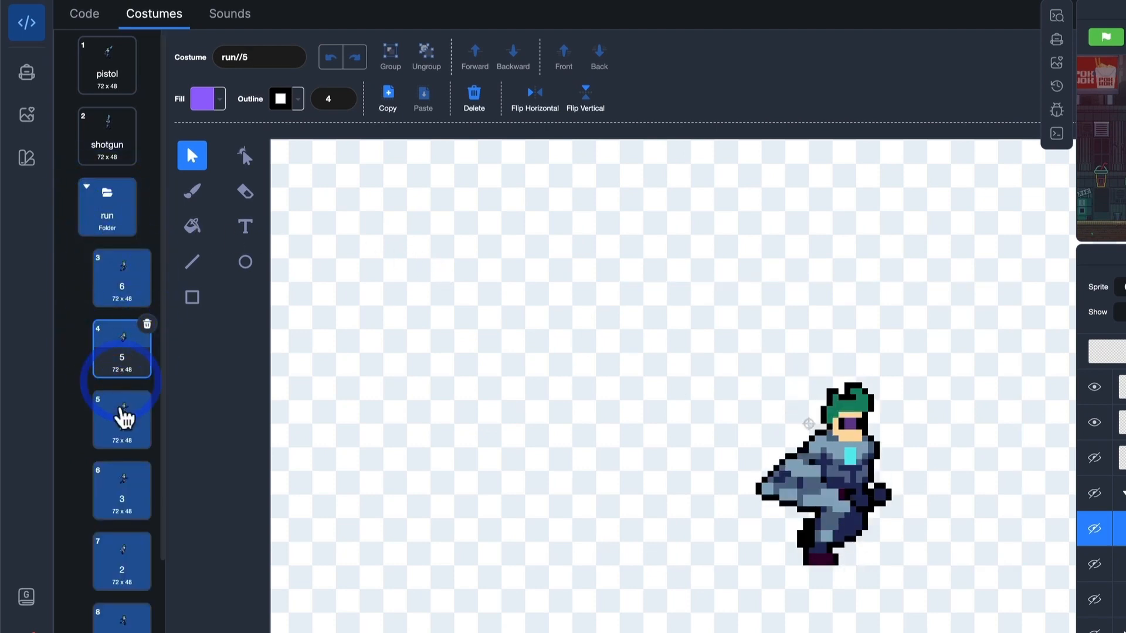
{"action": "left_click", "coordinate": [121, 559]}
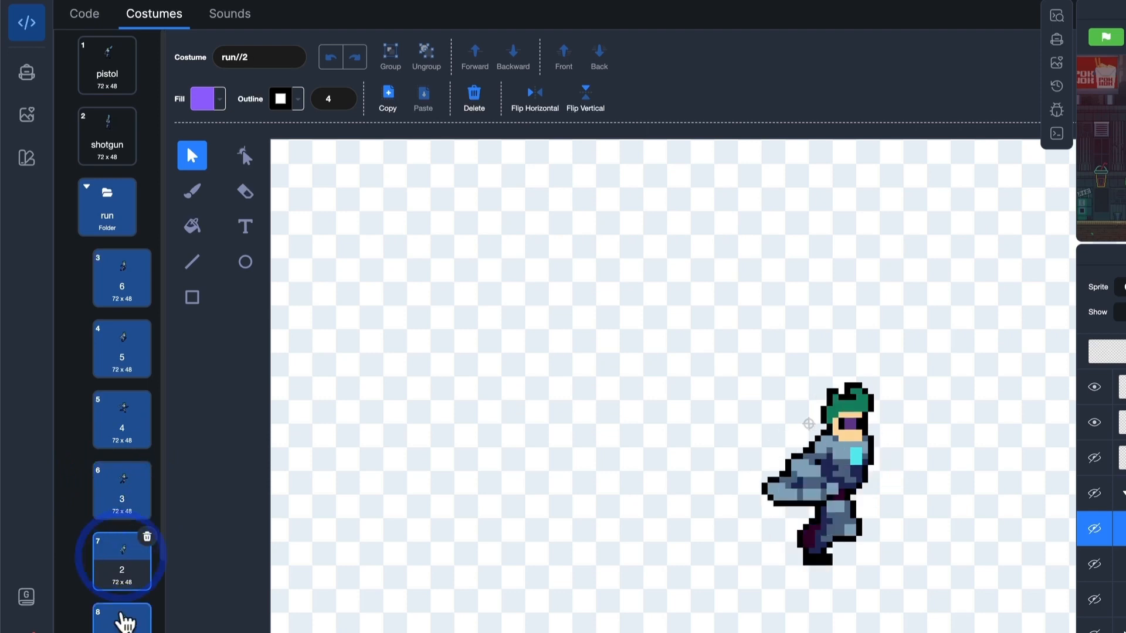
{"action": "left_click", "coordinate": [107, 207]}
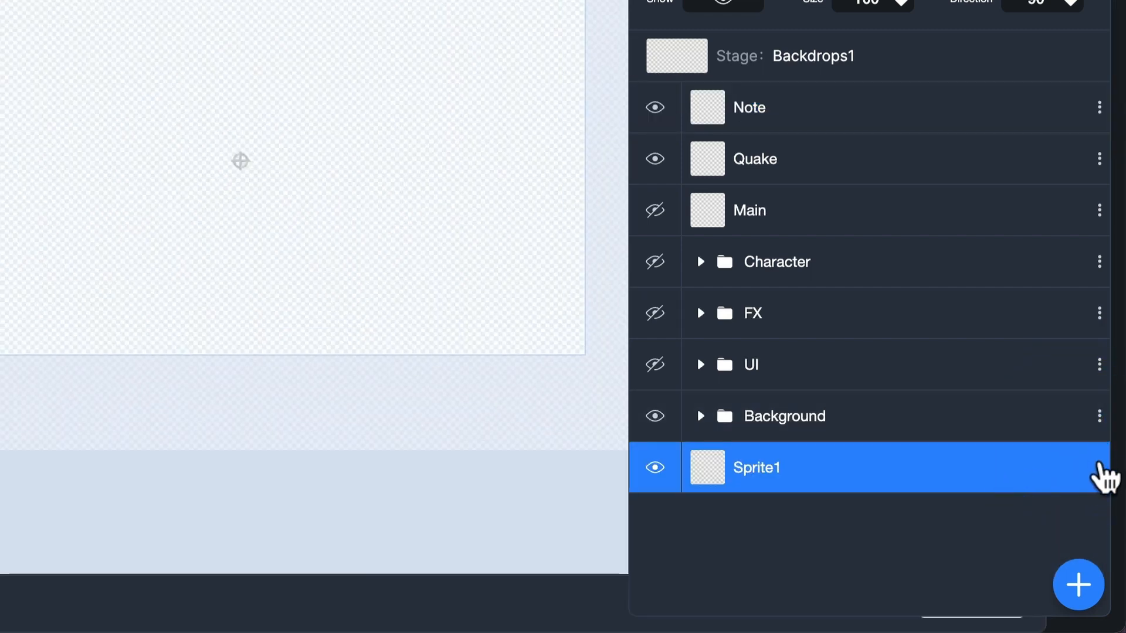
- Create a sprite folder named 'New' for Sprite1 from its actions menu
{"action": "left_click", "coordinate": [1099, 467]}
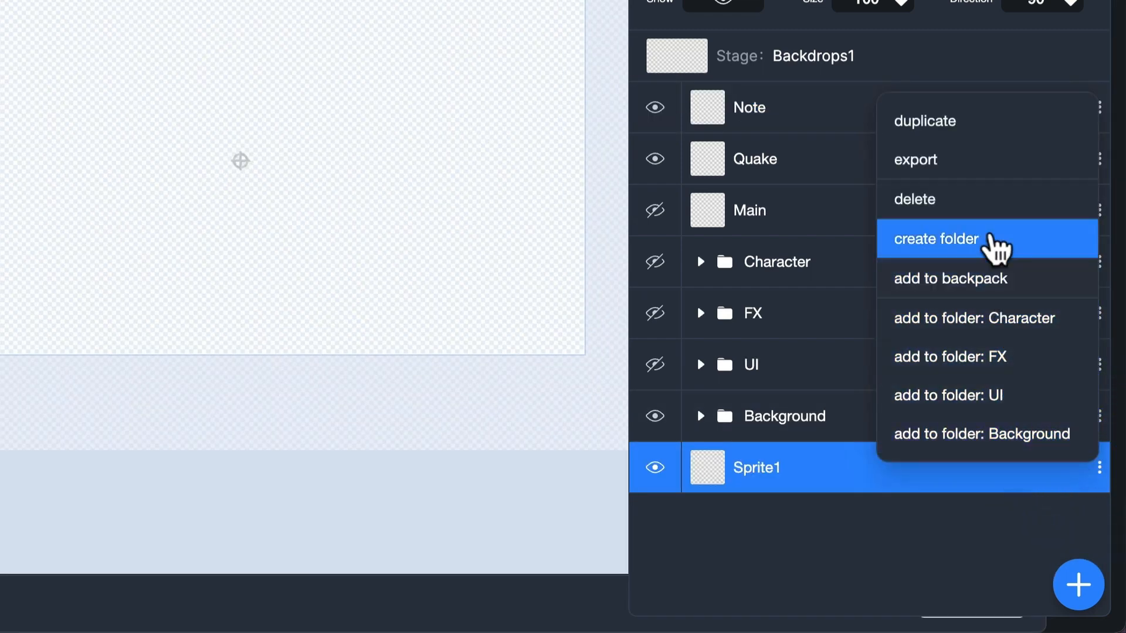
{"action": "left_click", "coordinate": [933, 239]}
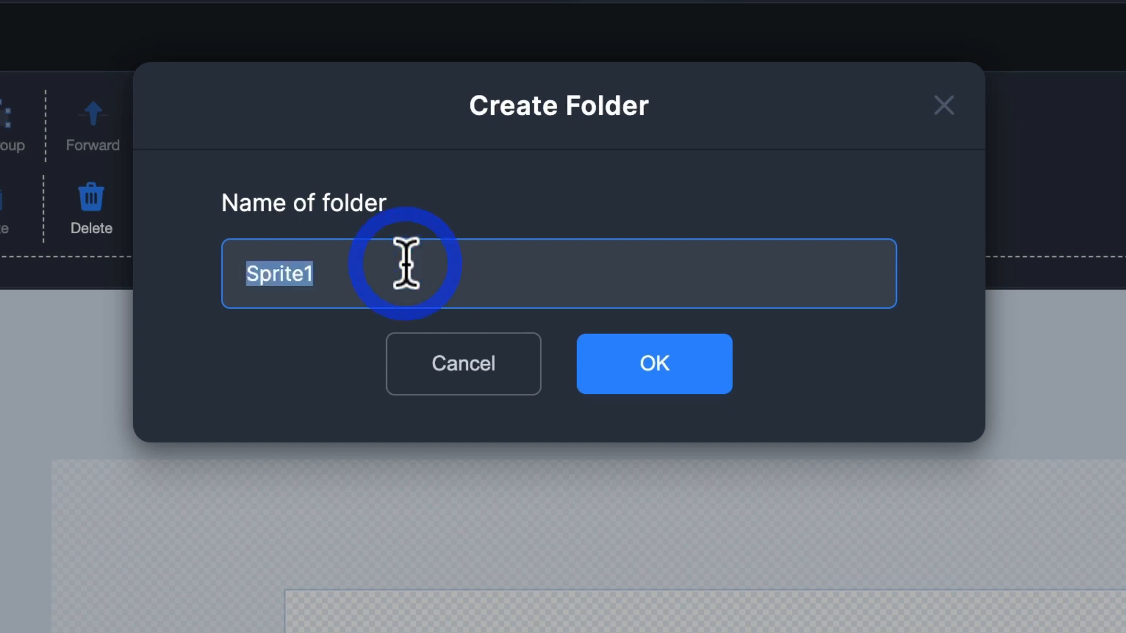
{"action": "type", "text": "New"}
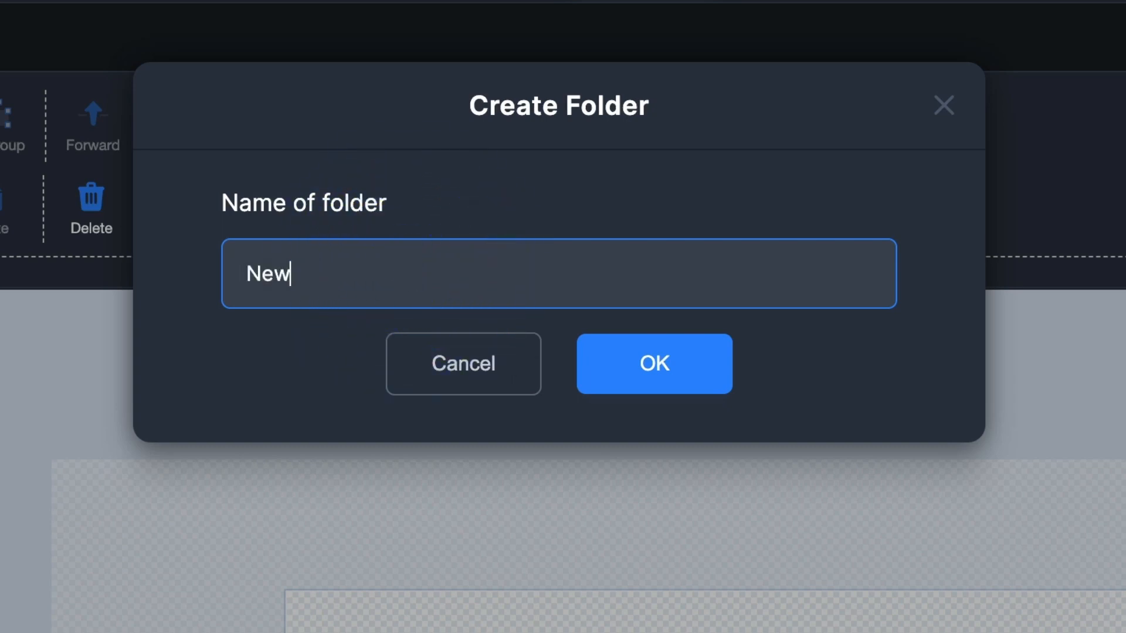
{"action": "left_click", "coordinate": [653, 364]}
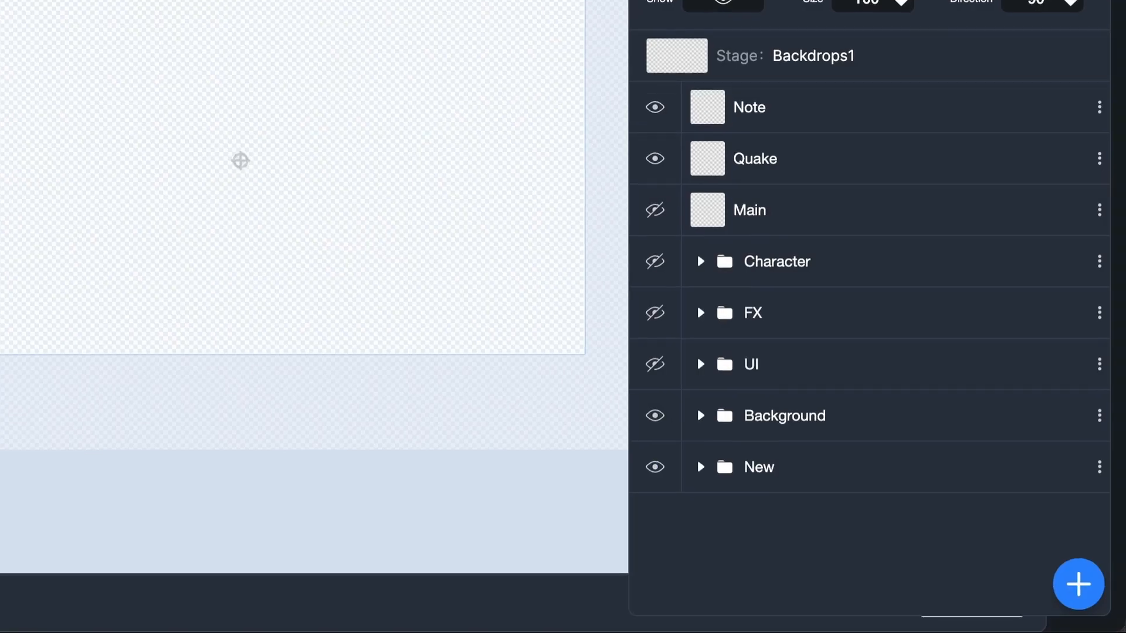
{"action": "left_click", "coordinate": [700, 467]}
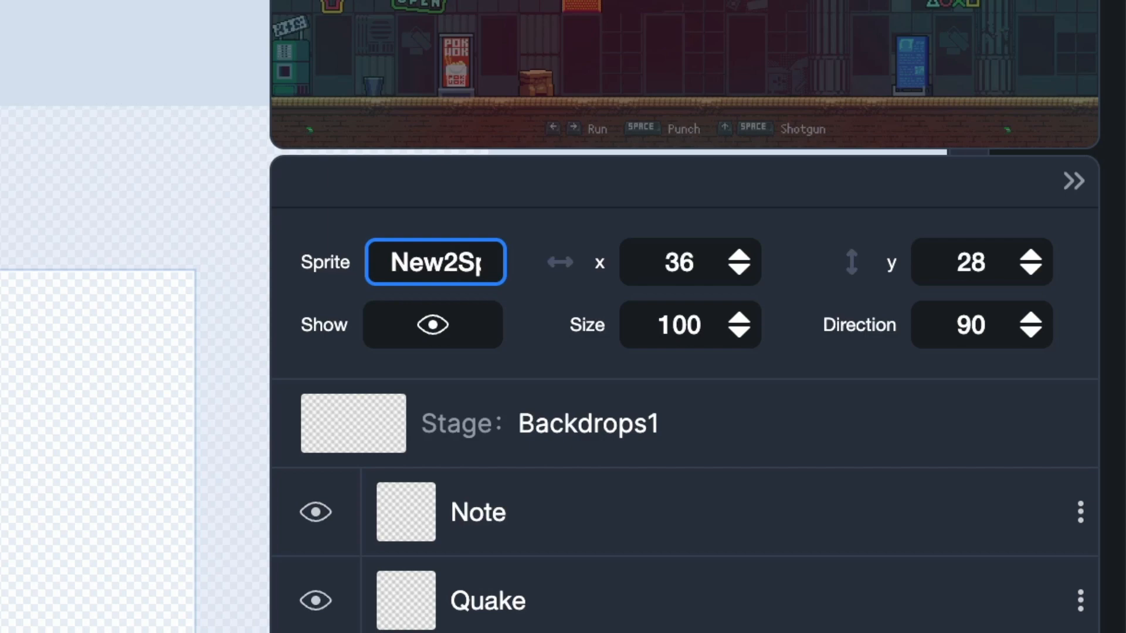
- Scroll the sprite list and expand the New2 folder
{"action": "scroll", "scroll_direction": "down", "scroll_amount": 3}
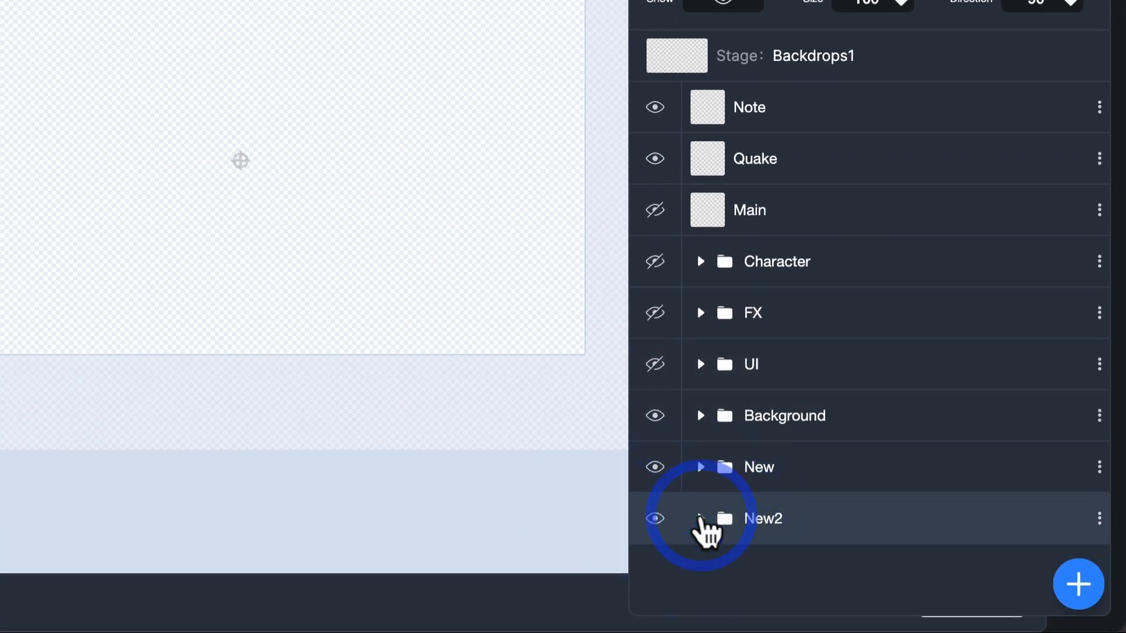
{"action": "left_click", "coordinate": [701, 260]}
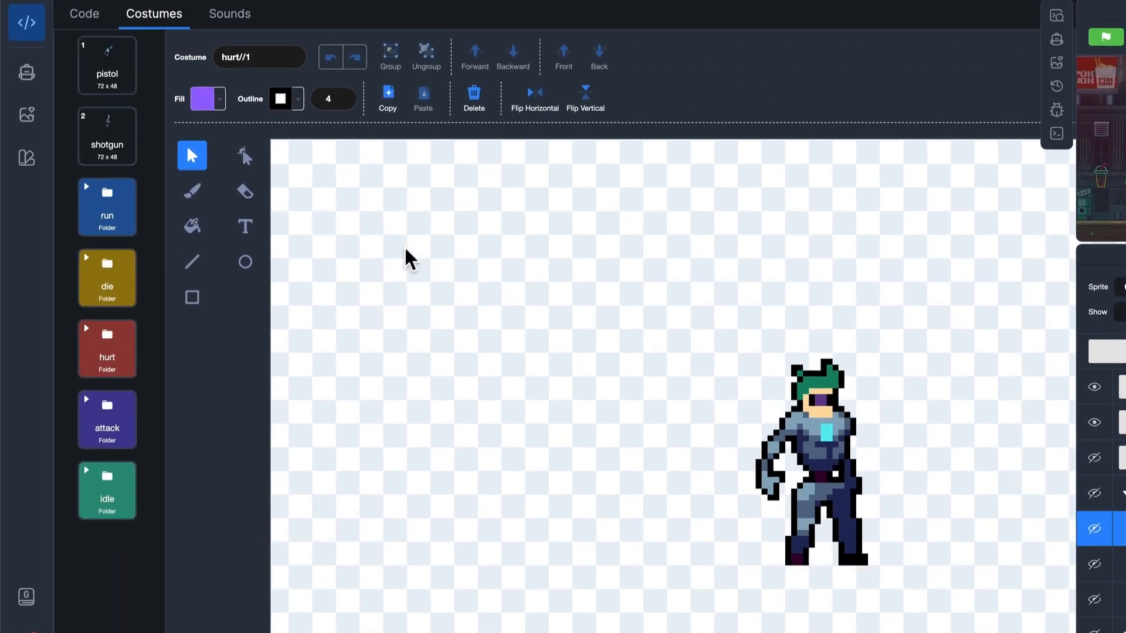
- Reveal the run, die, hurt, attack and idle costume folders
{"action": "left_click", "coordinate": [106, 207]}
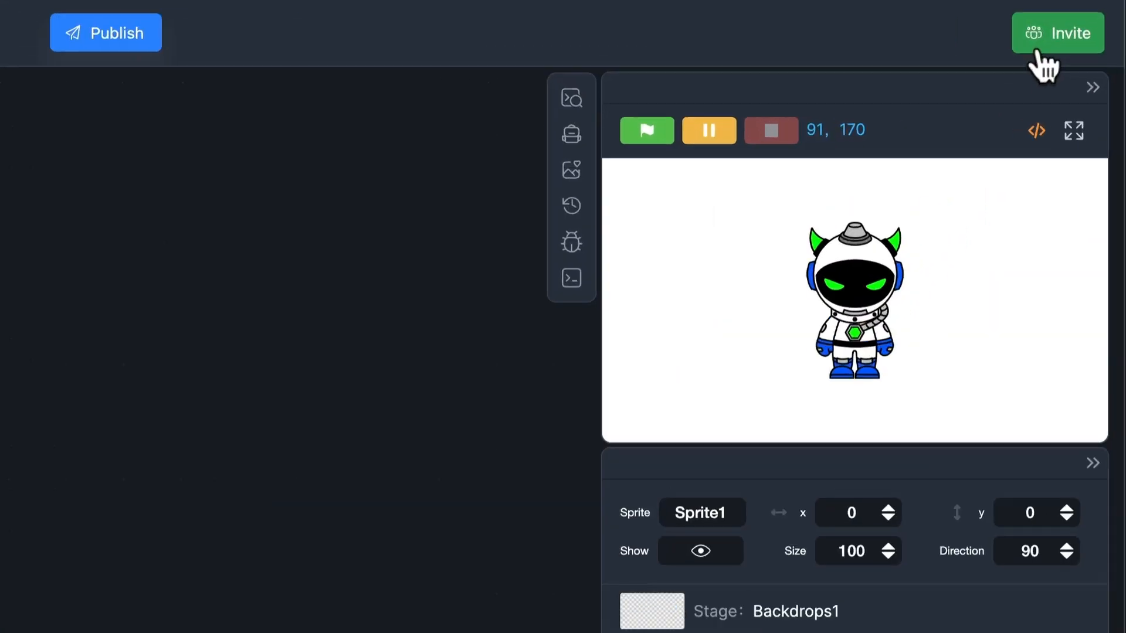
- Enable team collaboration so the members panel lists Jamin as Owner
{"action": "left_click", "coordinate": [1056, 32]}
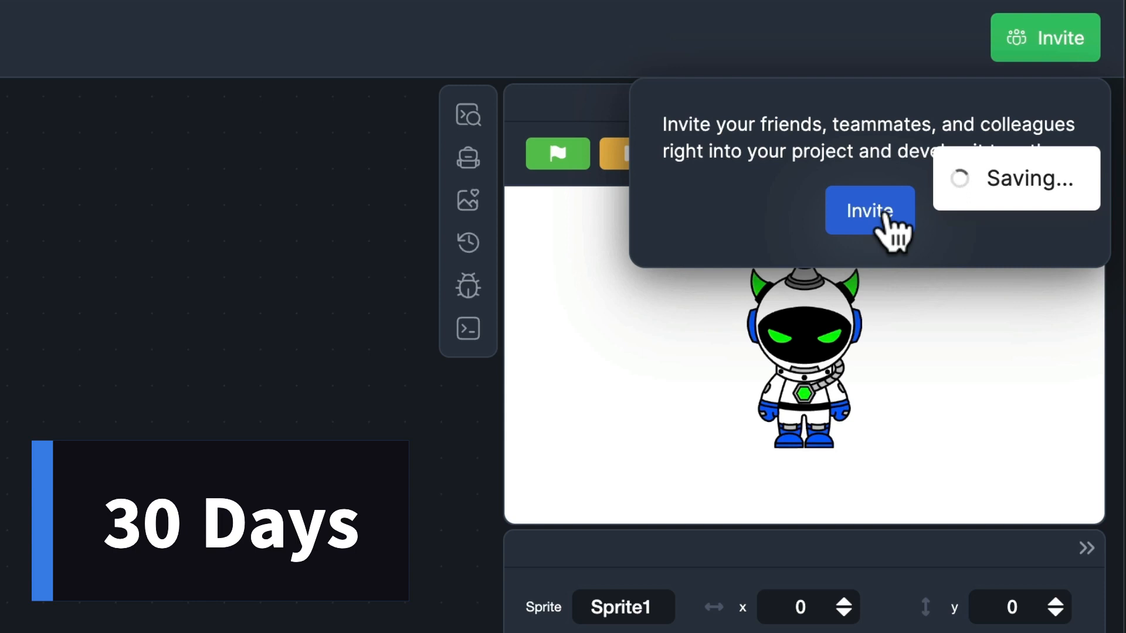
{"action": "left_click", "coordinate": [870, 211]}
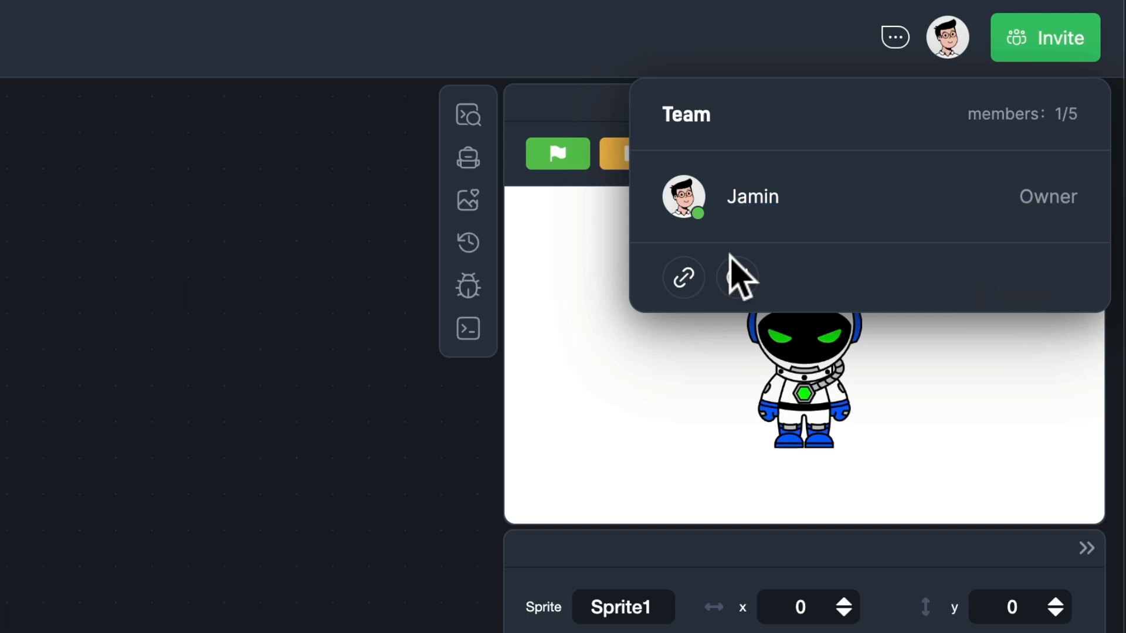
- Copy and reset the team invite link, then go to the Projects library
{"action": "left_click", "coordinate": [681, 278]}
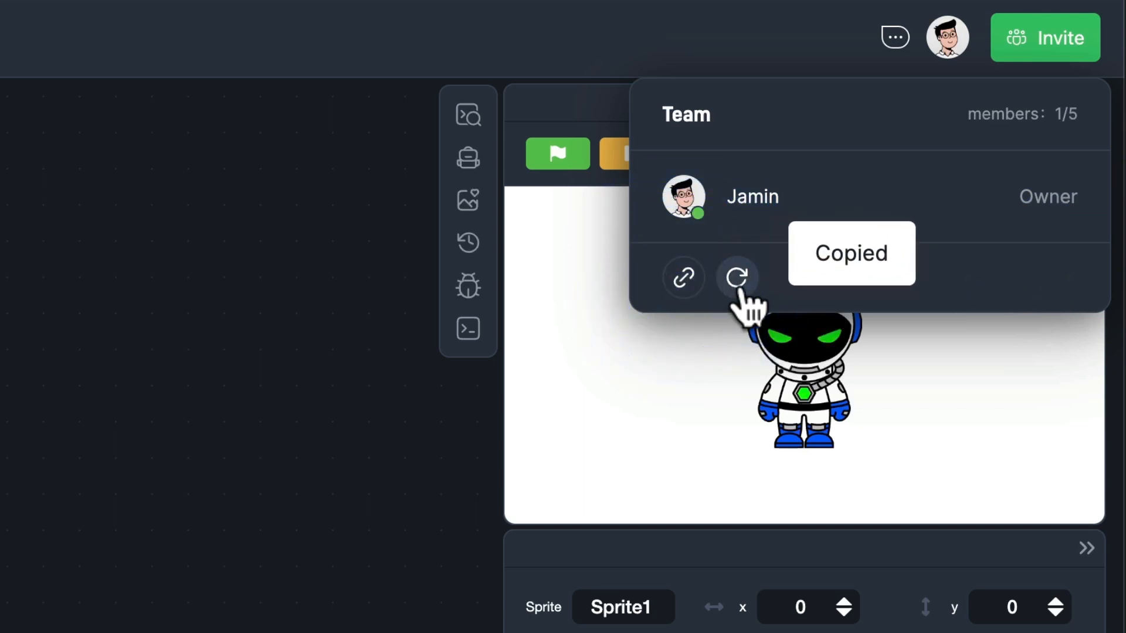
{"action": "left_click", "coordinate": [736, 278]}
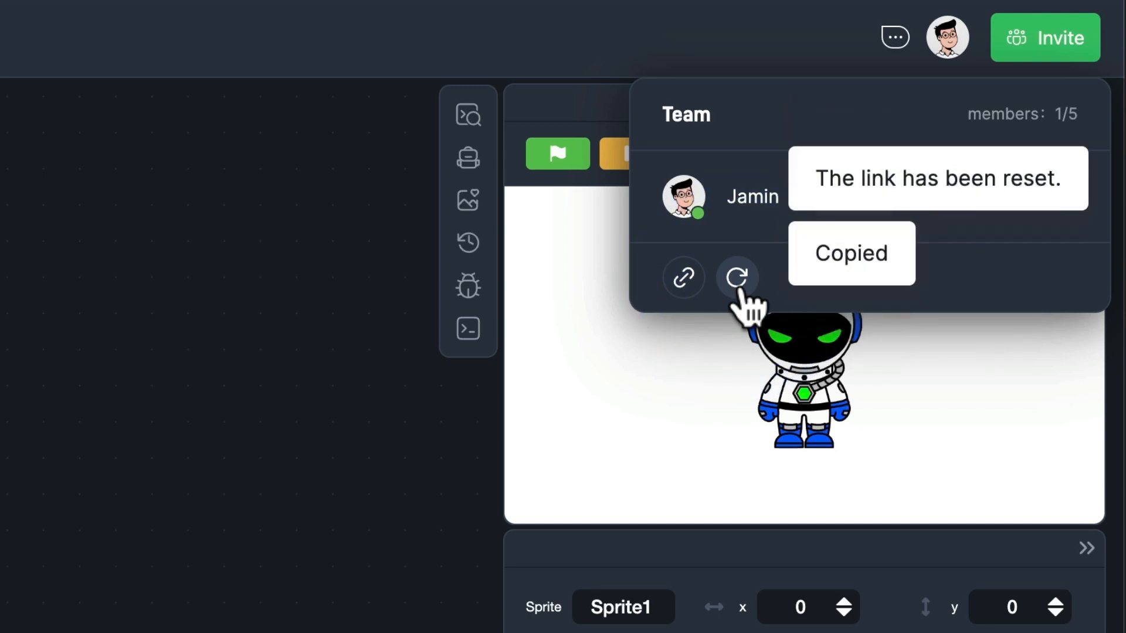
{"action": "mouse_move", "coordinate": [567, 344]}
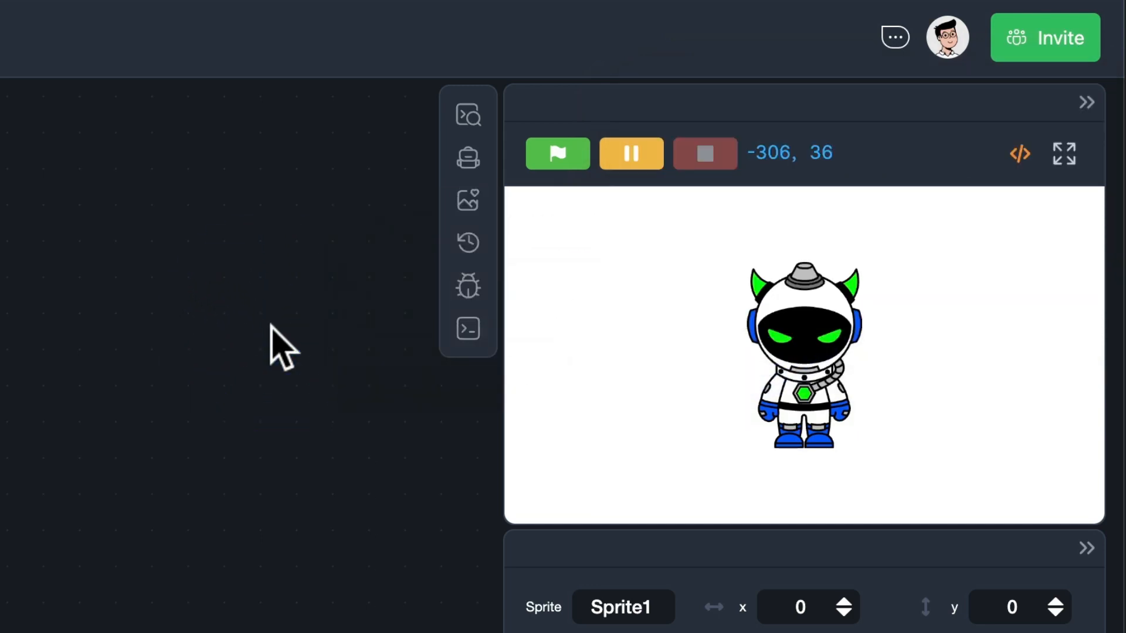
{"action": "left_click", "coordinate": [33, 29]}
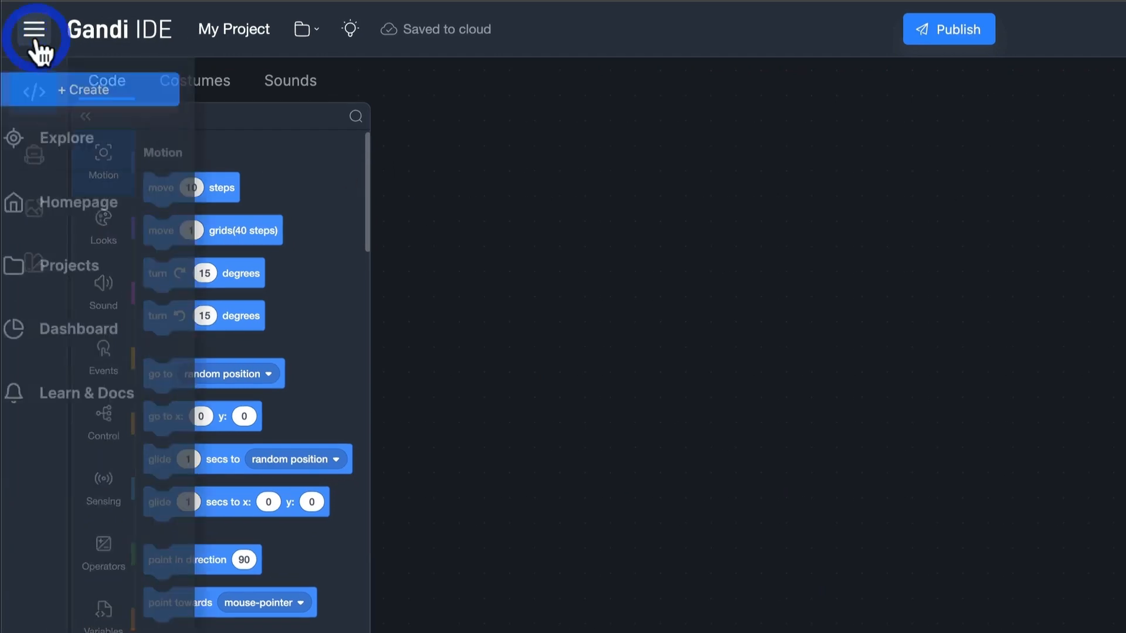
{"action": "left_click", "coordinate": [81, 265]}
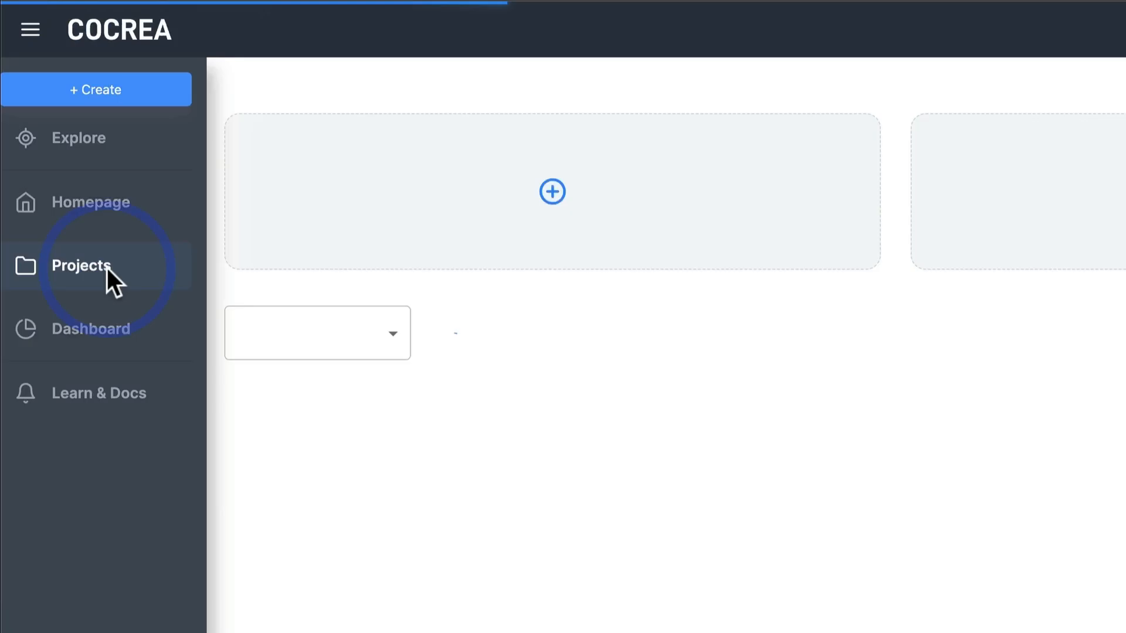
{"action": "left_click", "coordinate": [80, 265]}
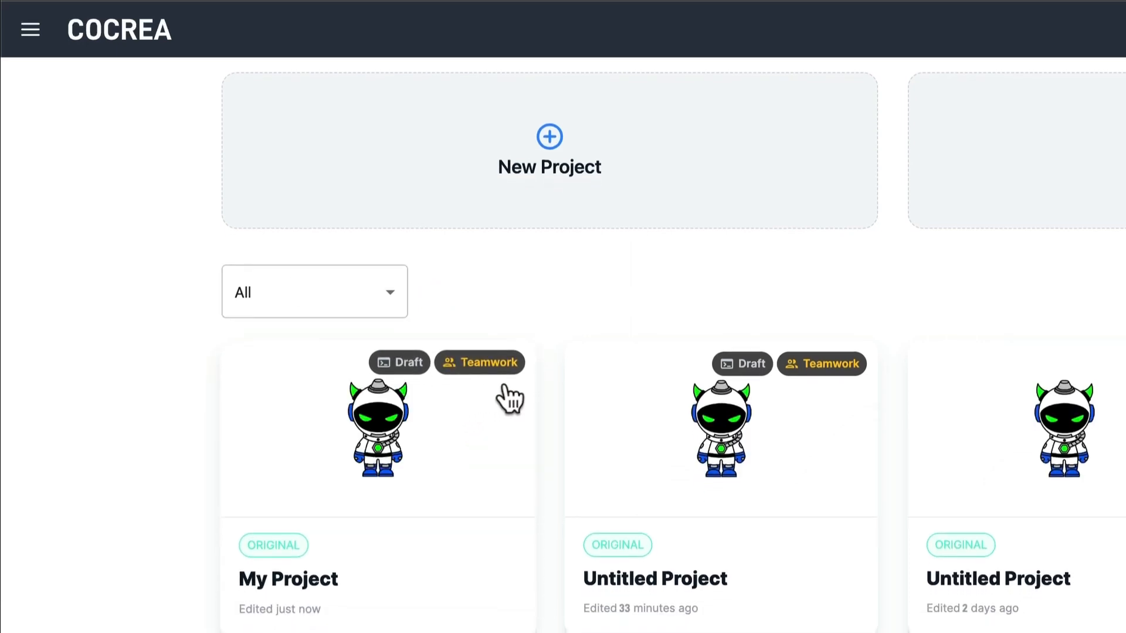
{"action": "mouse_move", "coordinate": [785, 415]}
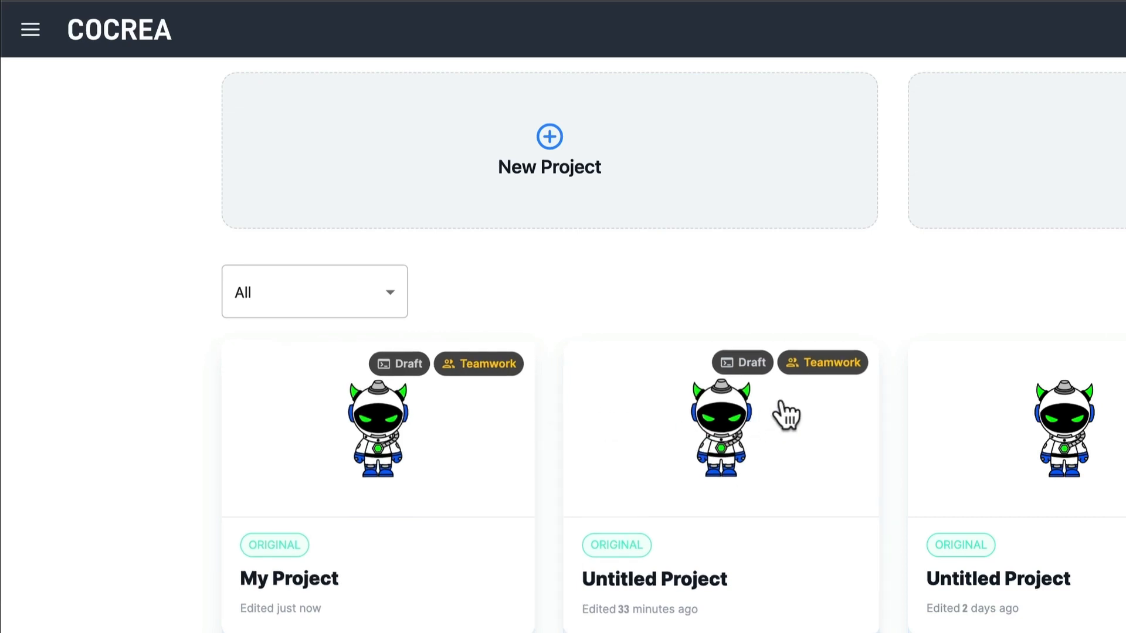
{"action": "mouse_move", "coordinate": [795, 395]}
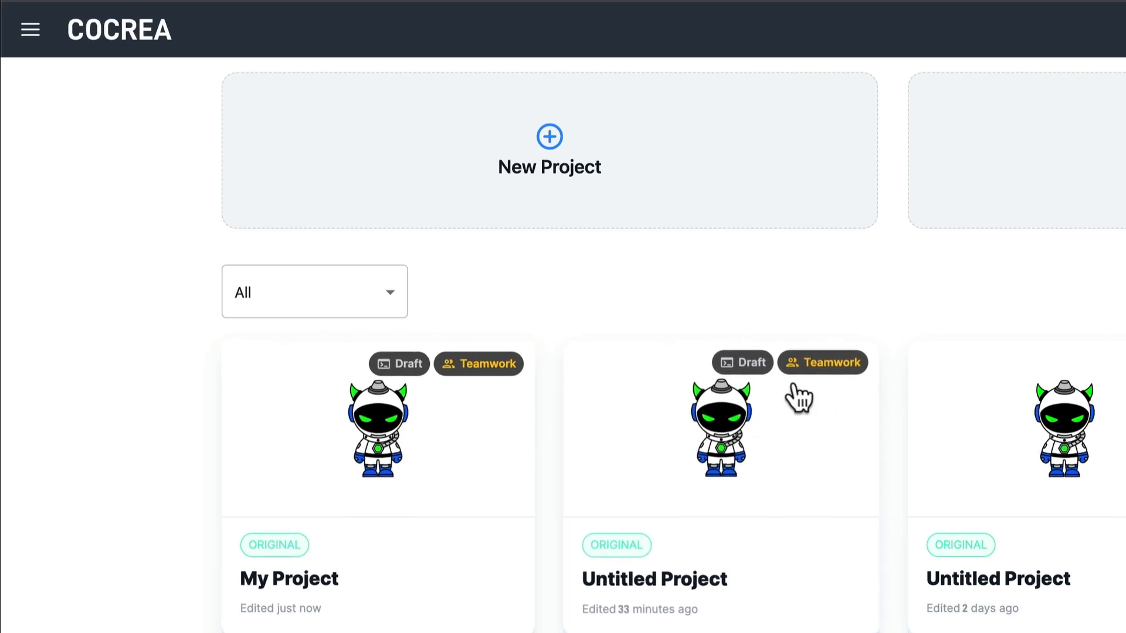